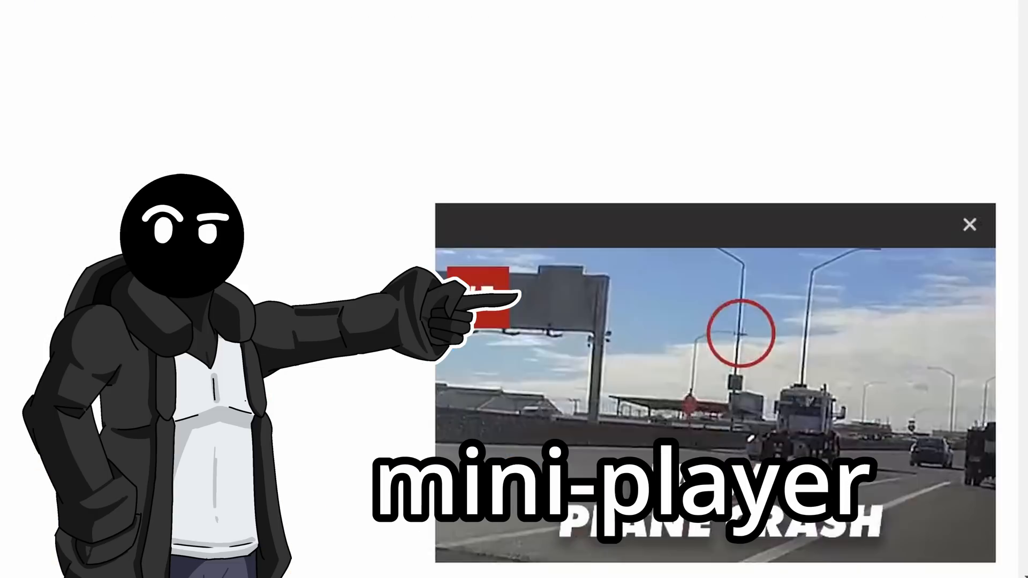
Step: Replace the floating window's placeholder heading Test with Title in content.js
click(968, 224)
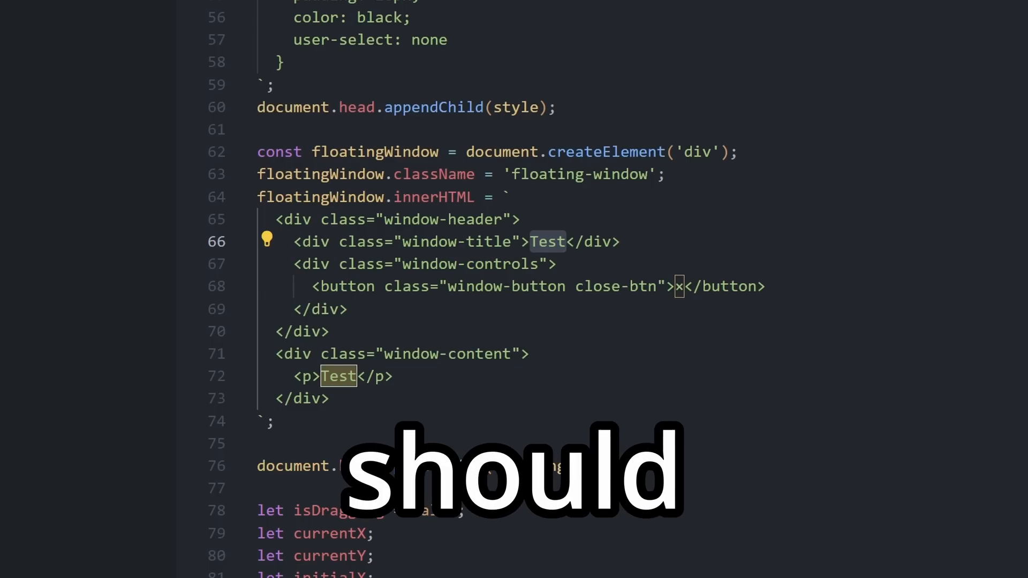
text(Title)
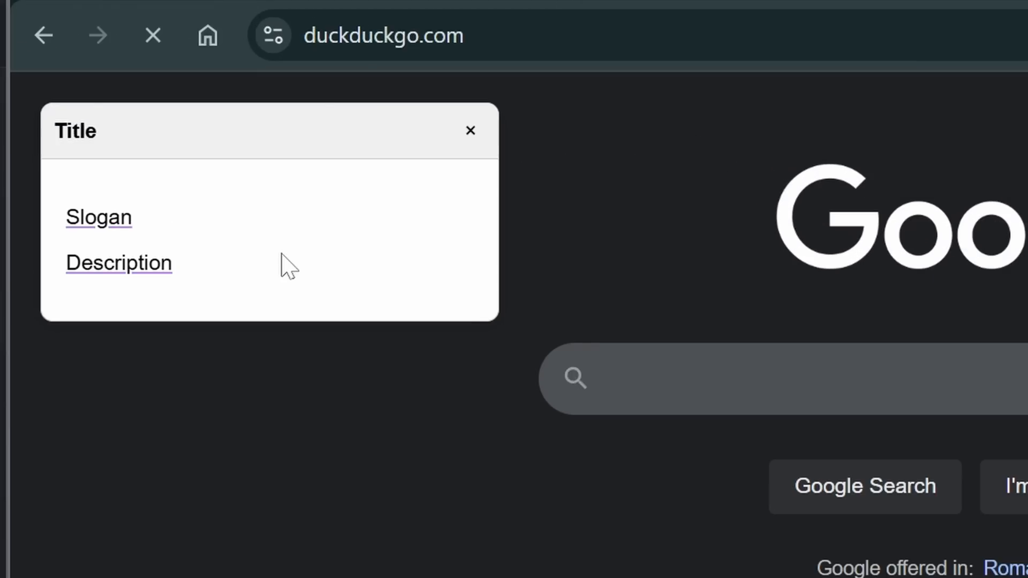
Step: Follow the popup's content link to duckduckgo.com to verify it works
click(113, 263)
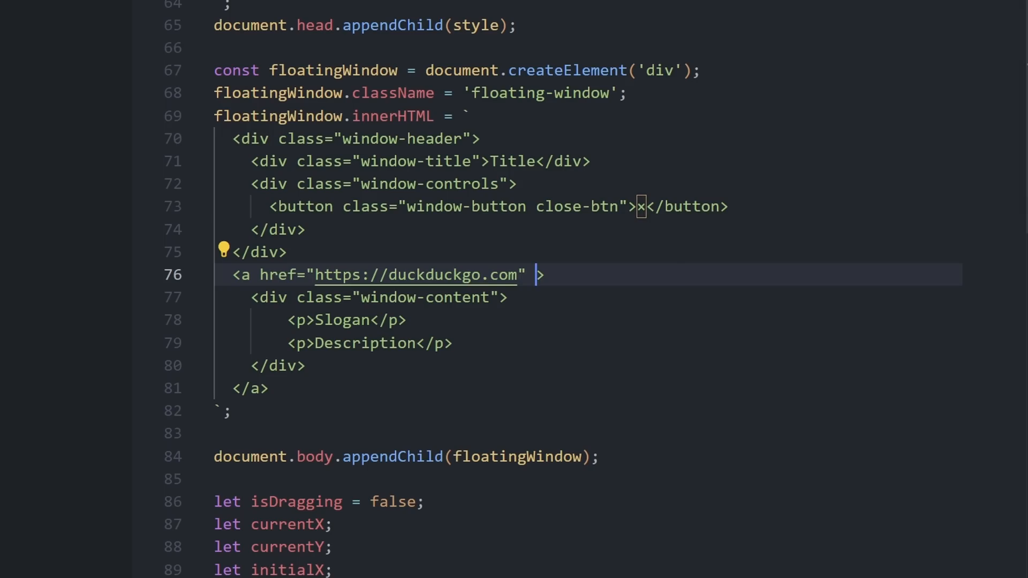
Step: Add target="_blank" to the popup's anchor so the link opens in a new tab
text(target="_blank")
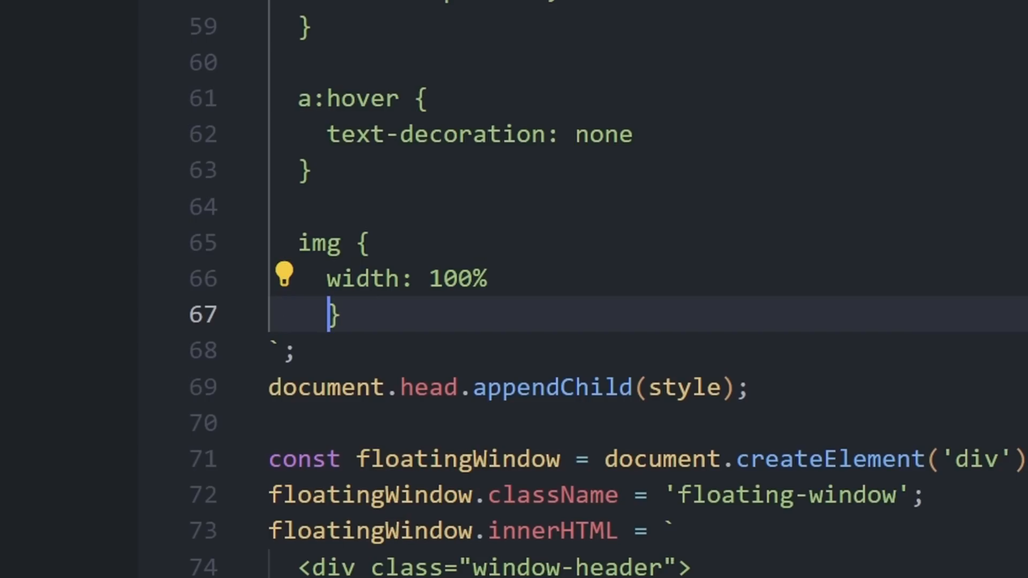
key(Enter)
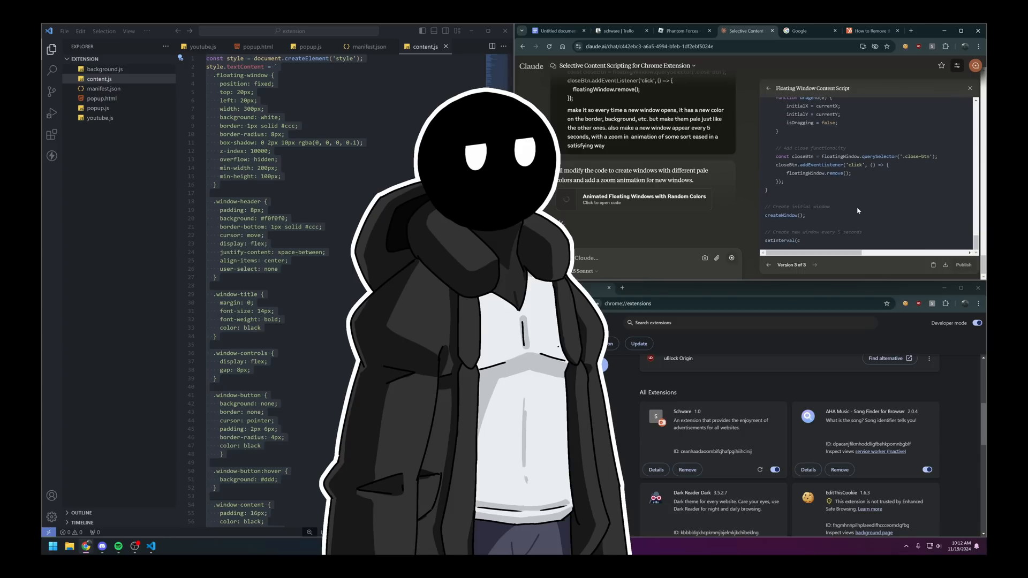
scroll(down, 3)
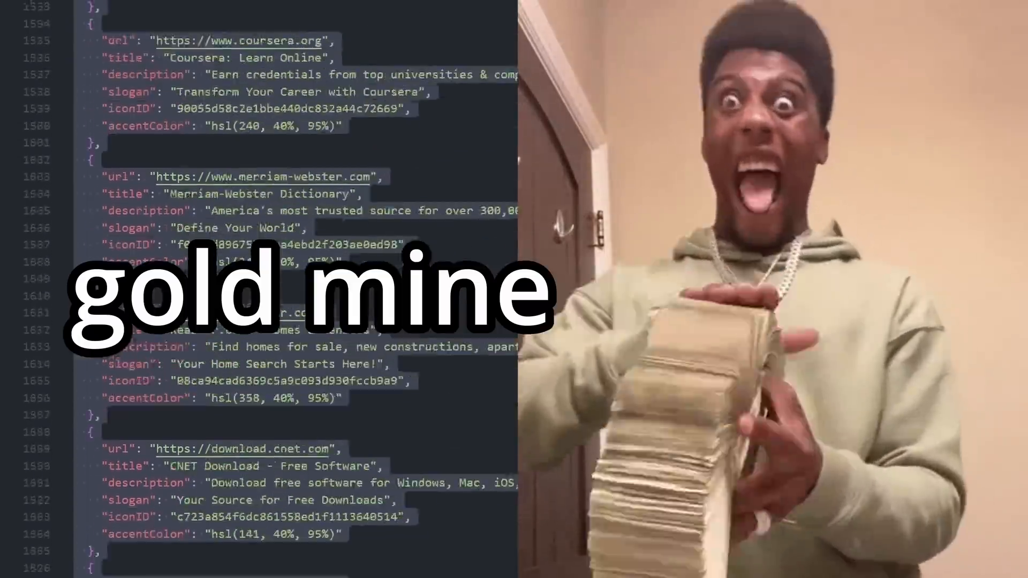
scroll(down, 3)
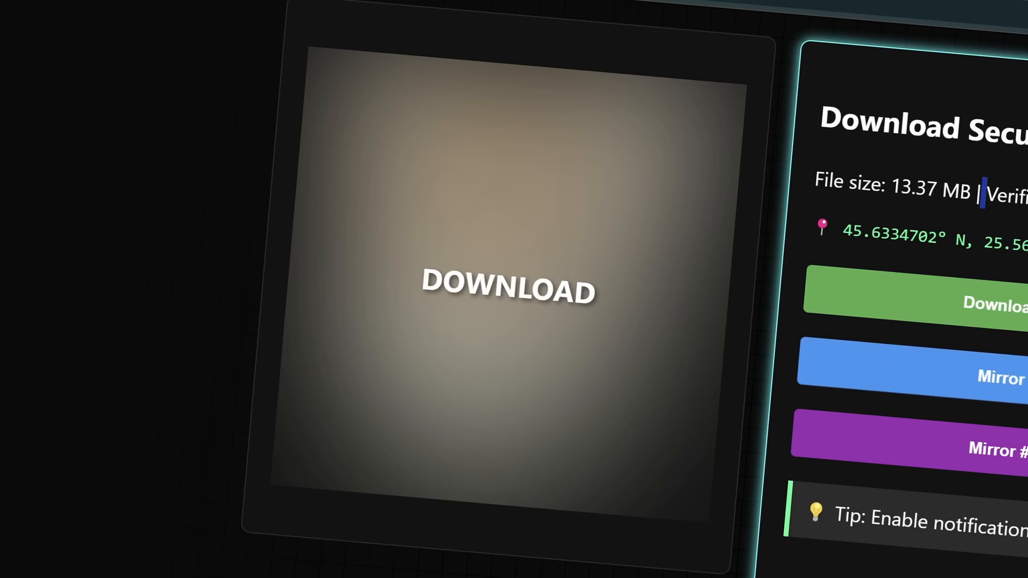
Step: Hit the big download square on the fake download page
click(510, 289)
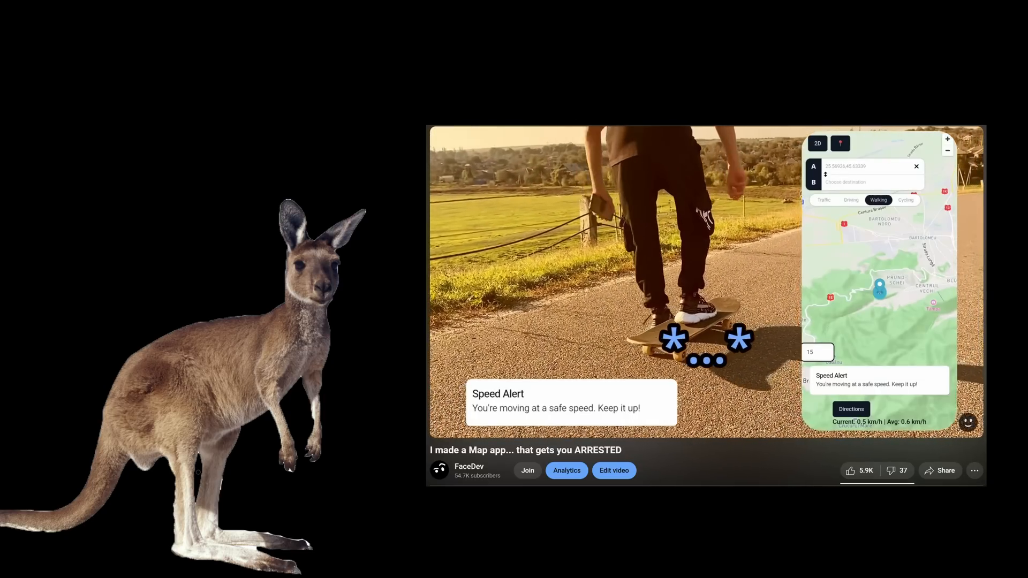
Step: Navigate from the video page to youtube.com via the address bar
click(942, 137)
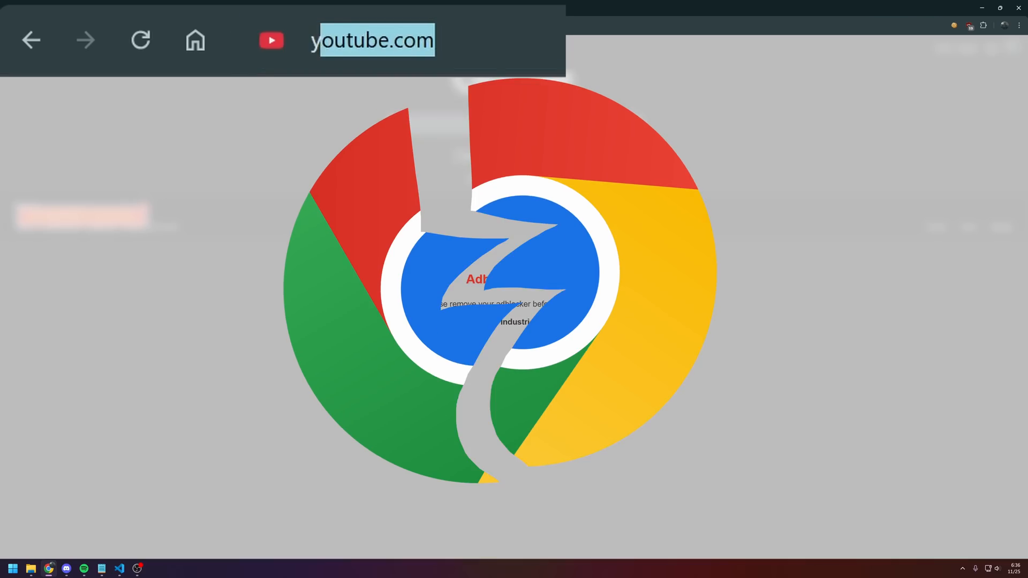
key(Enter)
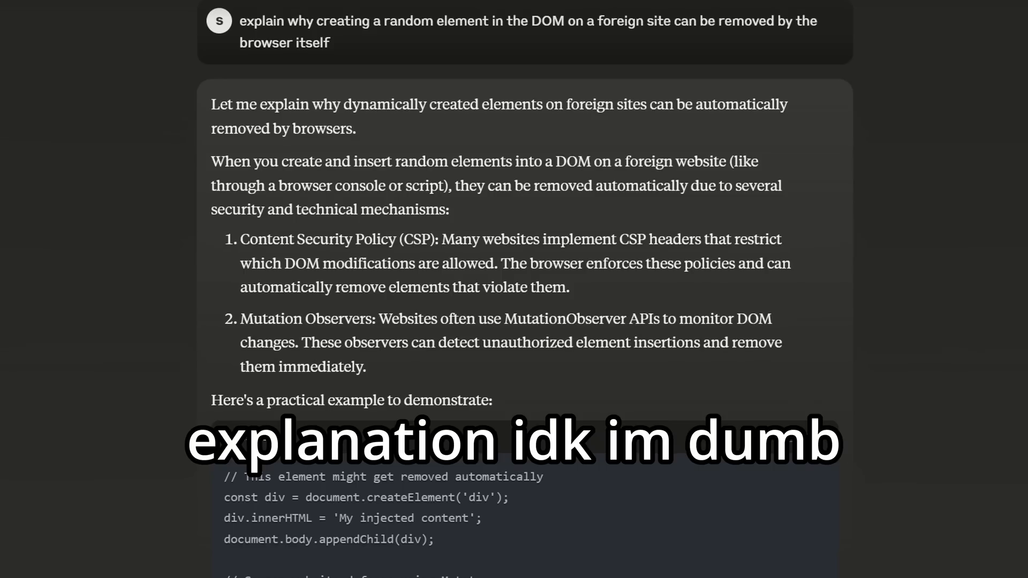
scroll(down, 3)
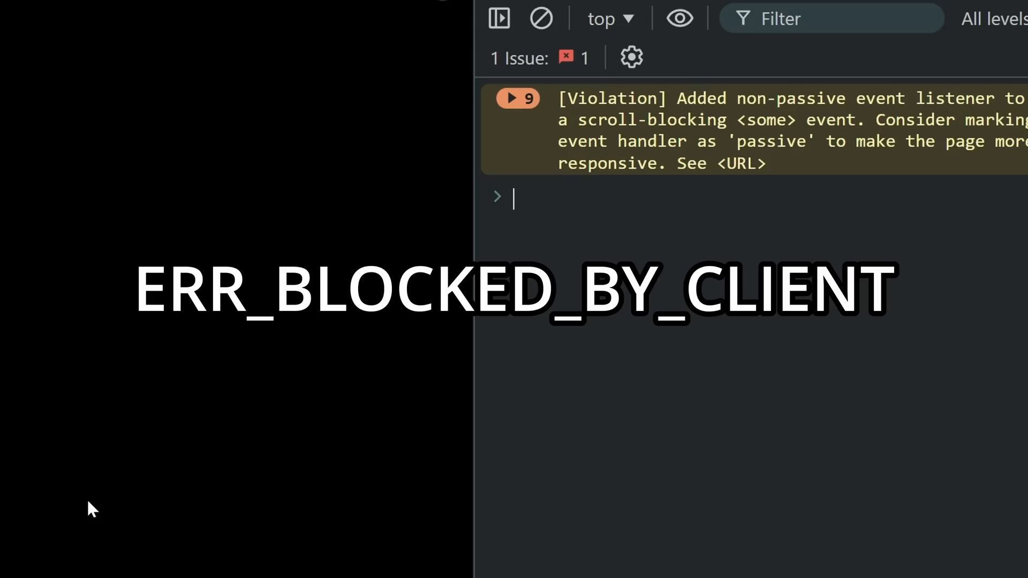
text(fetch("https://wattesigma.com"))
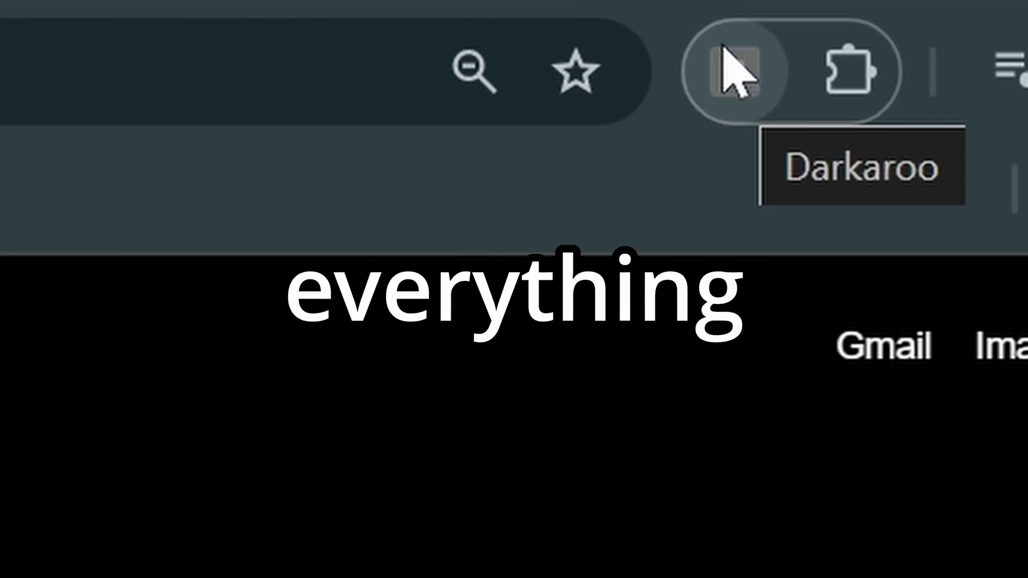
Step: Show the Darkaroo extension's popup from the Chrome toolbar on Google's homepage
click(737, 71)
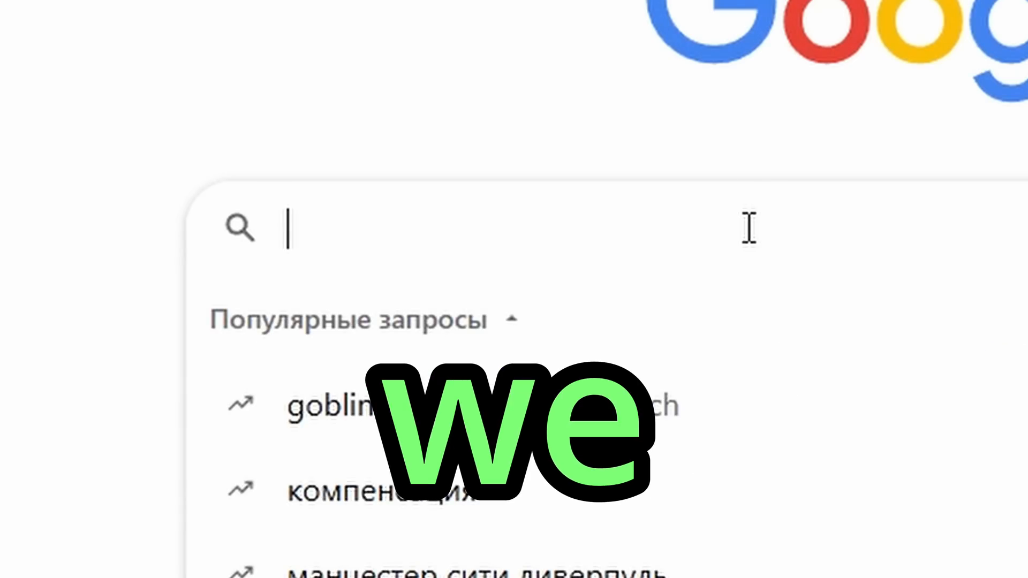
Step: Search Google for youtube
text(youtube)
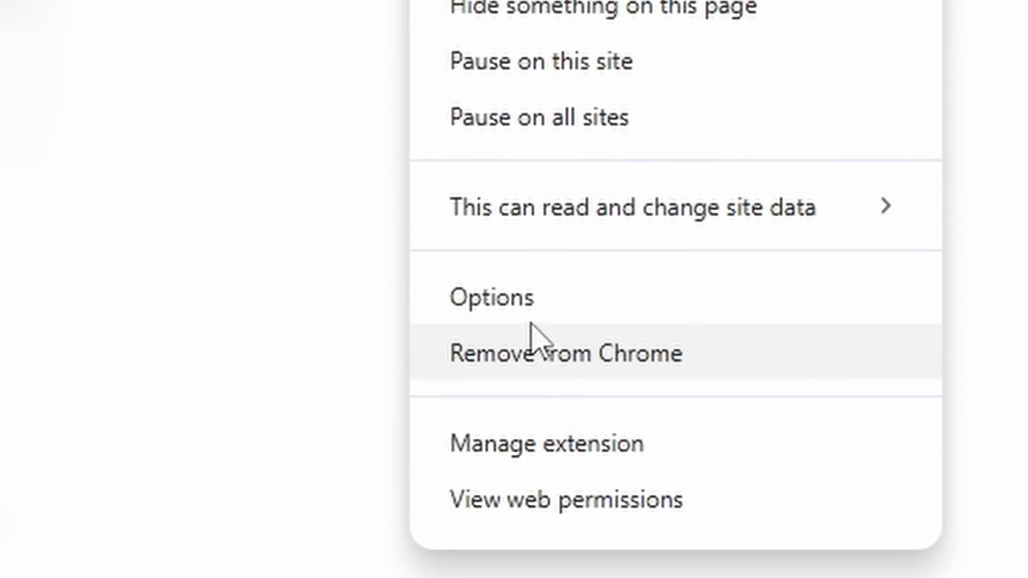
Step: Remove the AdBlock extension from Chrome and confirm the removal
click(537, 353)
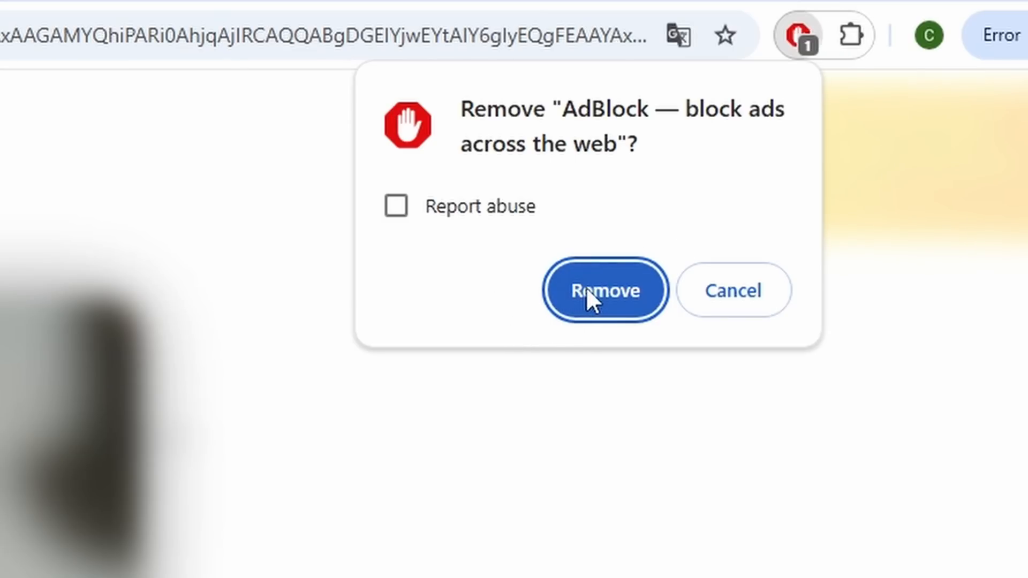
click(605, 290)
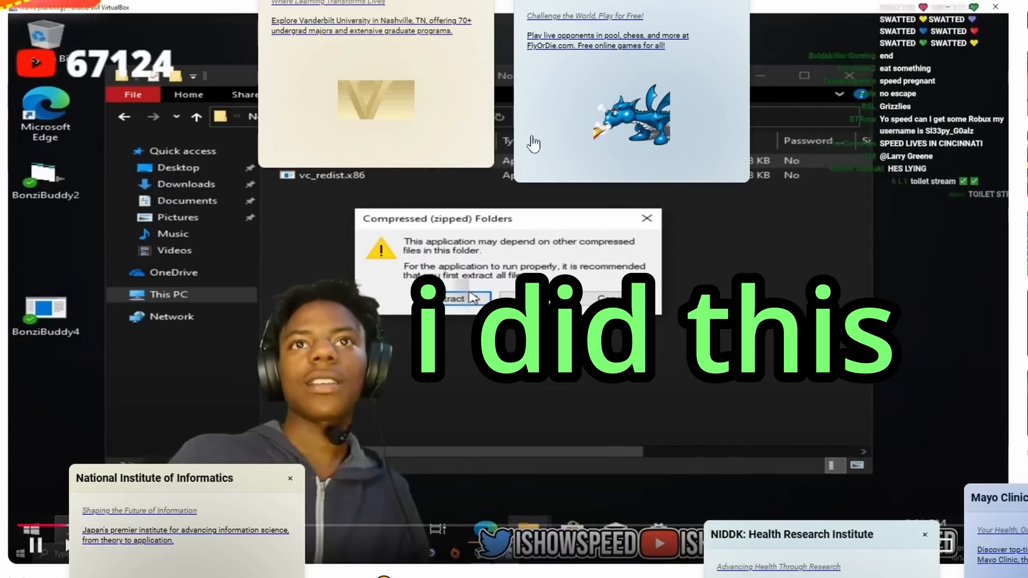
click(463, 298)
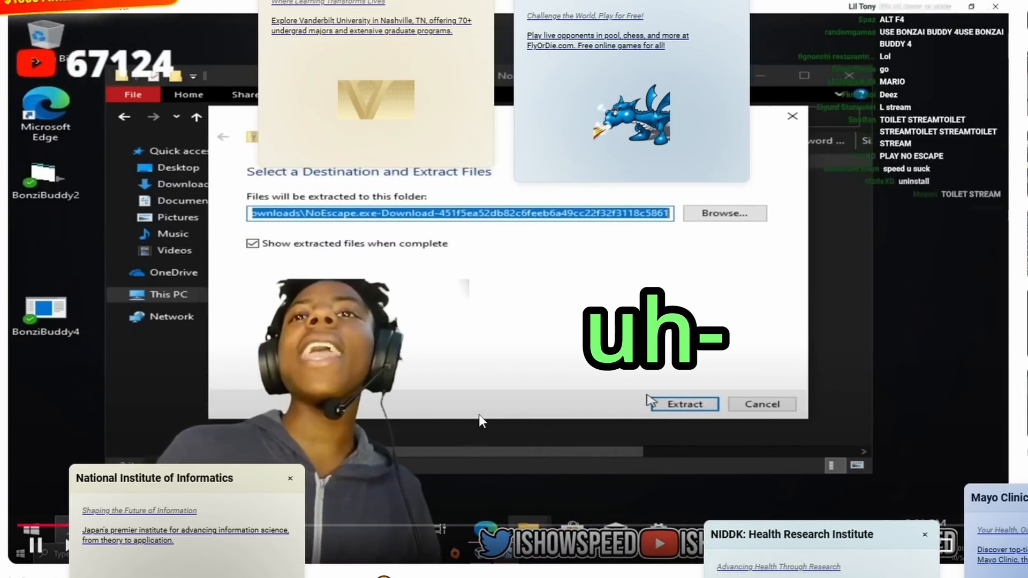
click(686, 405)
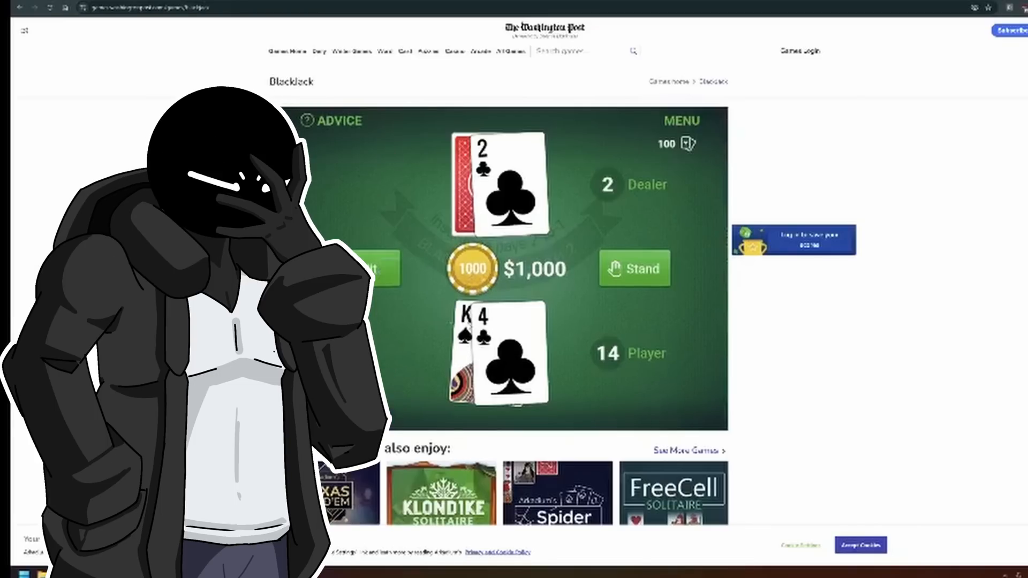
Step: Hit on 14, dismiss the advice, raise the bet to $4,000, deal and stand on 16
click(373, 266)
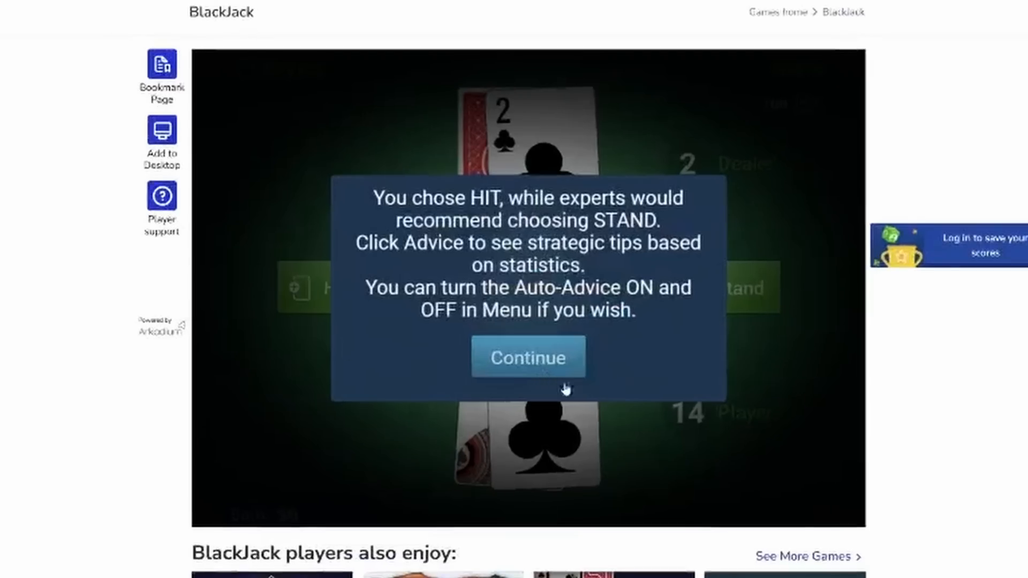
click(529, 358)
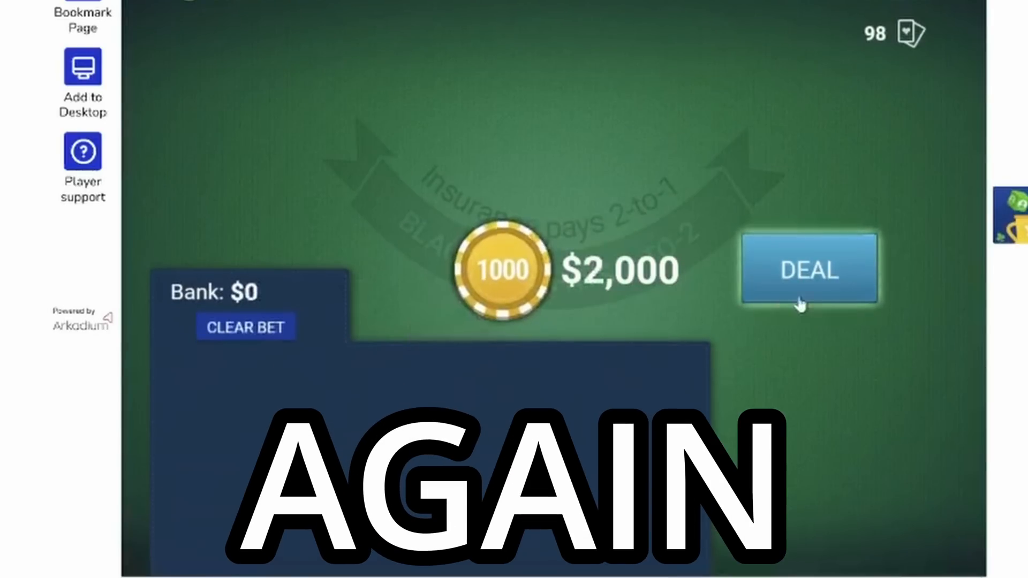
click(810, 270)
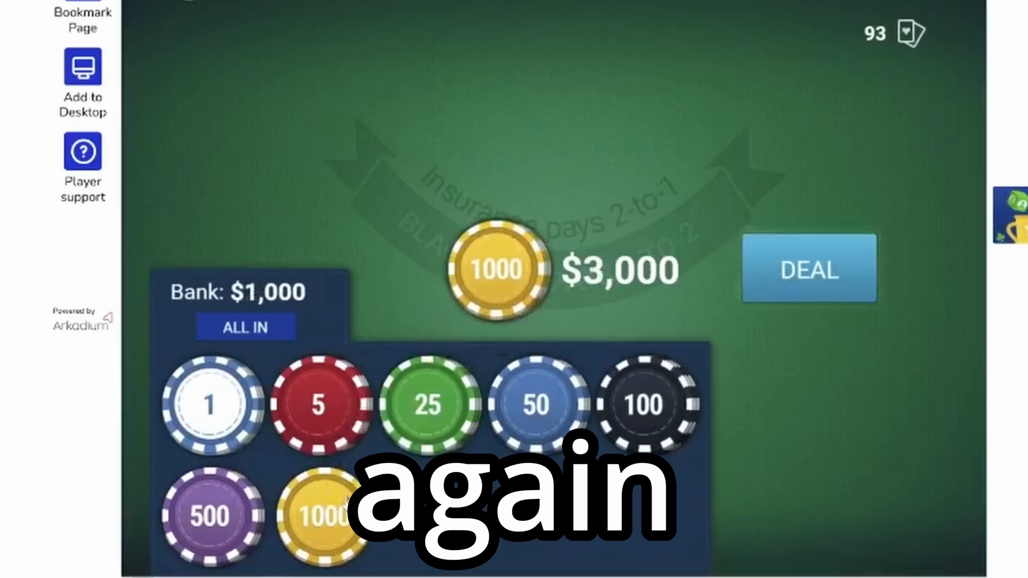
click(812, 270)
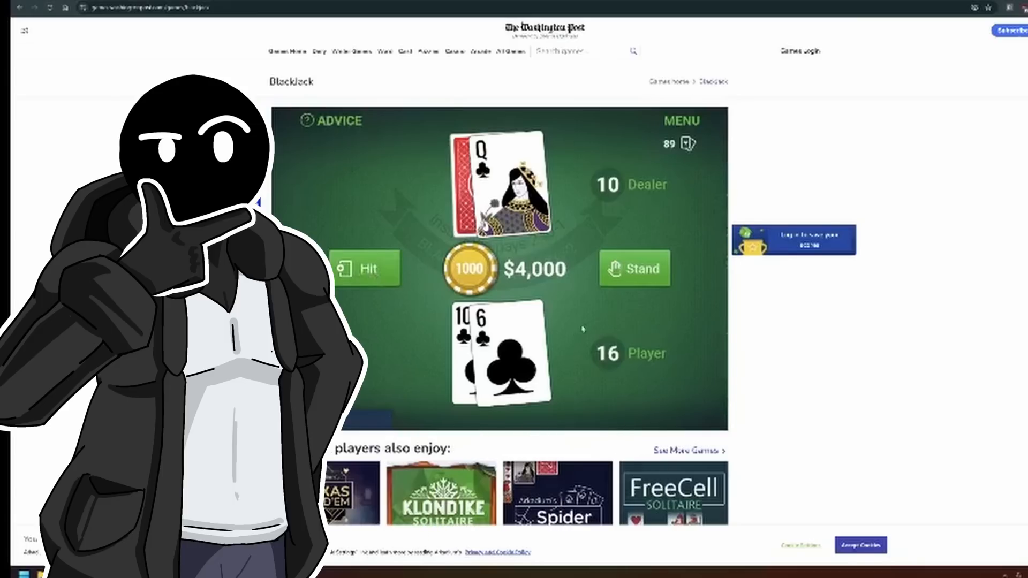
click(634, 267)
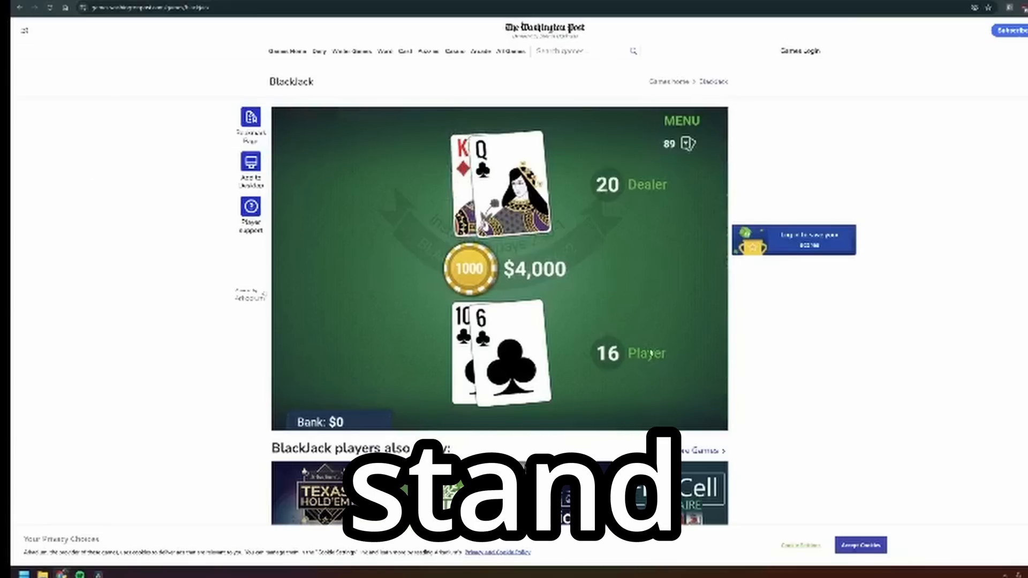